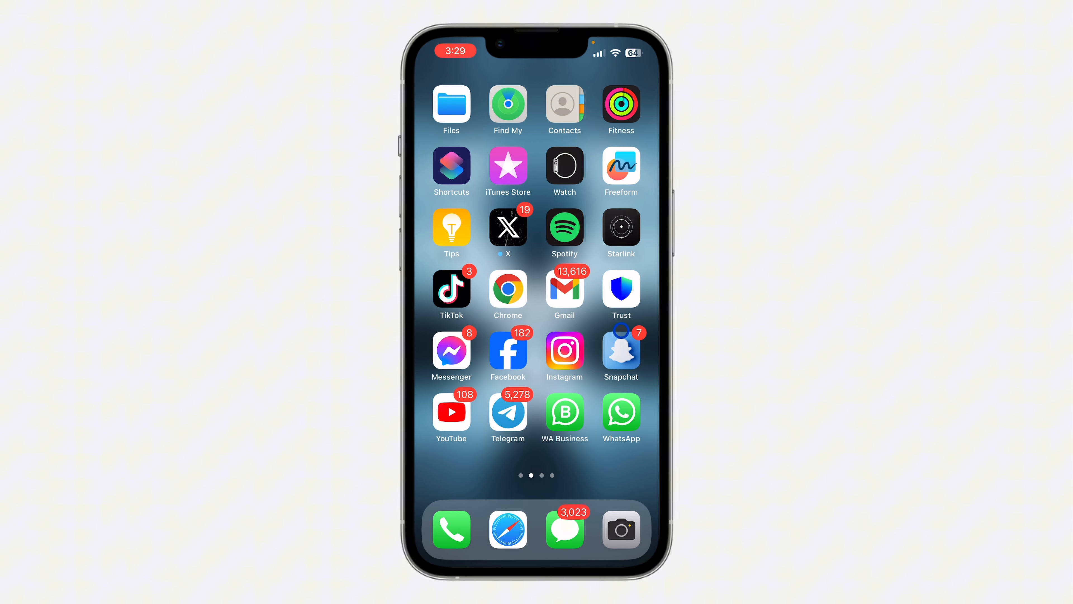
Launch Instagram from the home screen to reach its home feed
{"action": "left_click", "coordinate": [564, 353]}
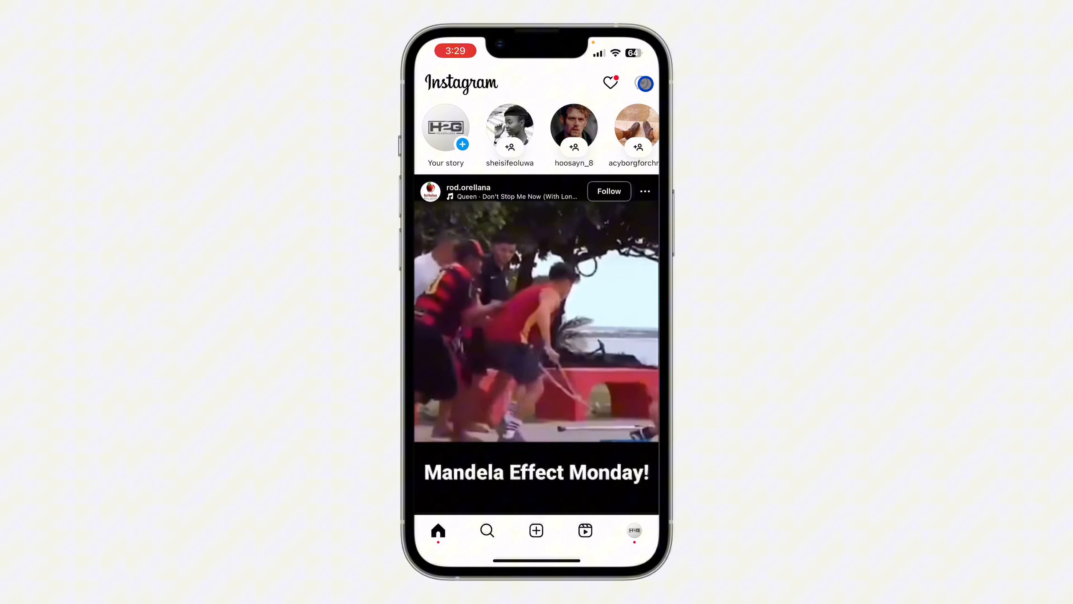
{"action": "left_click", "coordinate": [644, 83]}
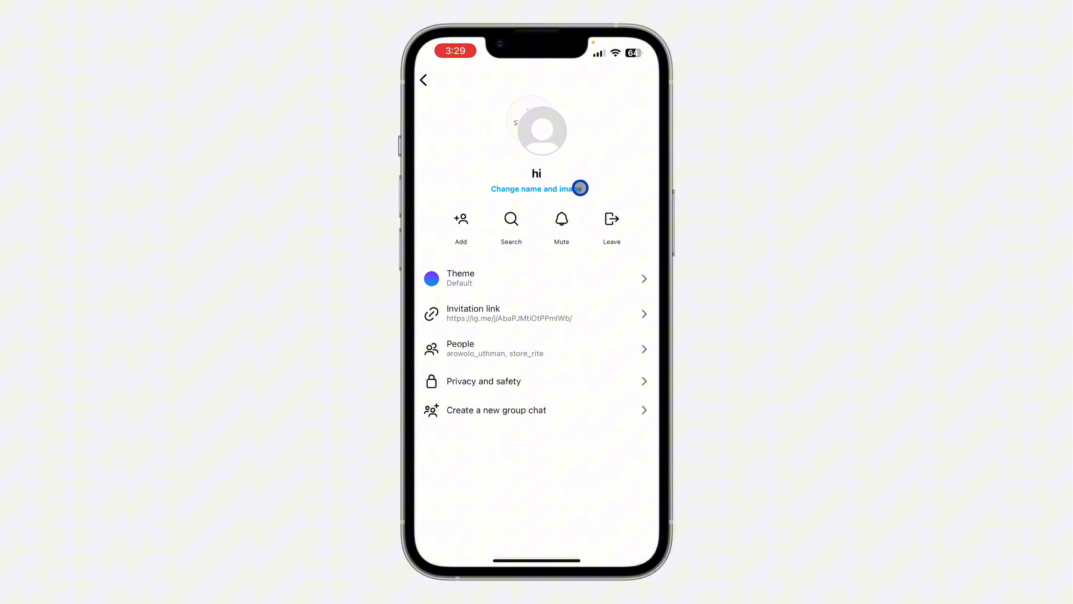
{"action": "mouse_move", "coordinate": [567, 401]}
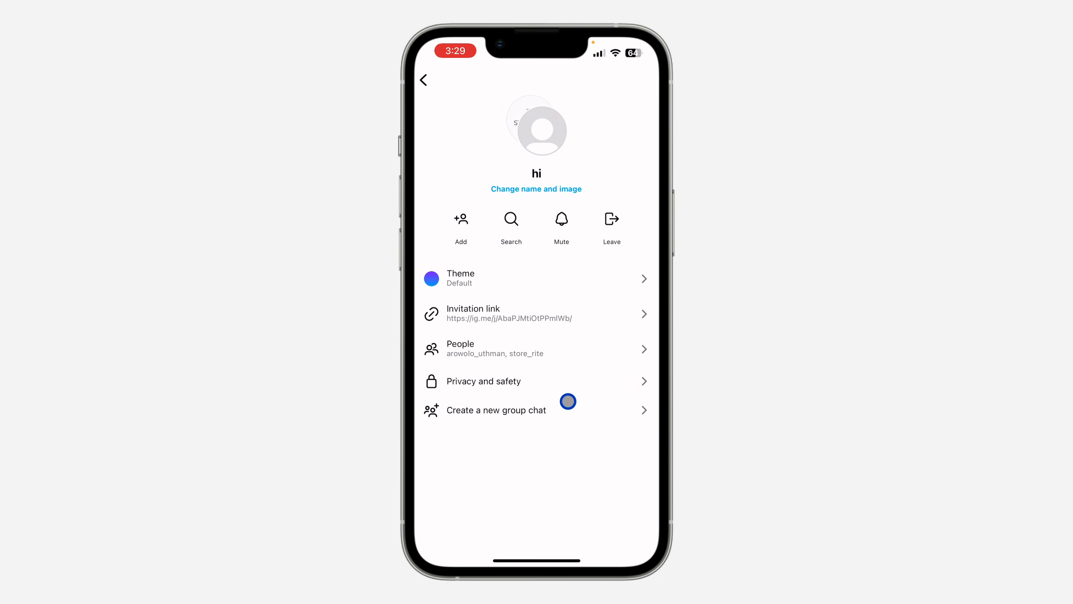
Leave the group chat 'hi', confirm in the dialog, and return to the Messages inbox without it
{"action": "left_click", "coordinate": [611, 219]}
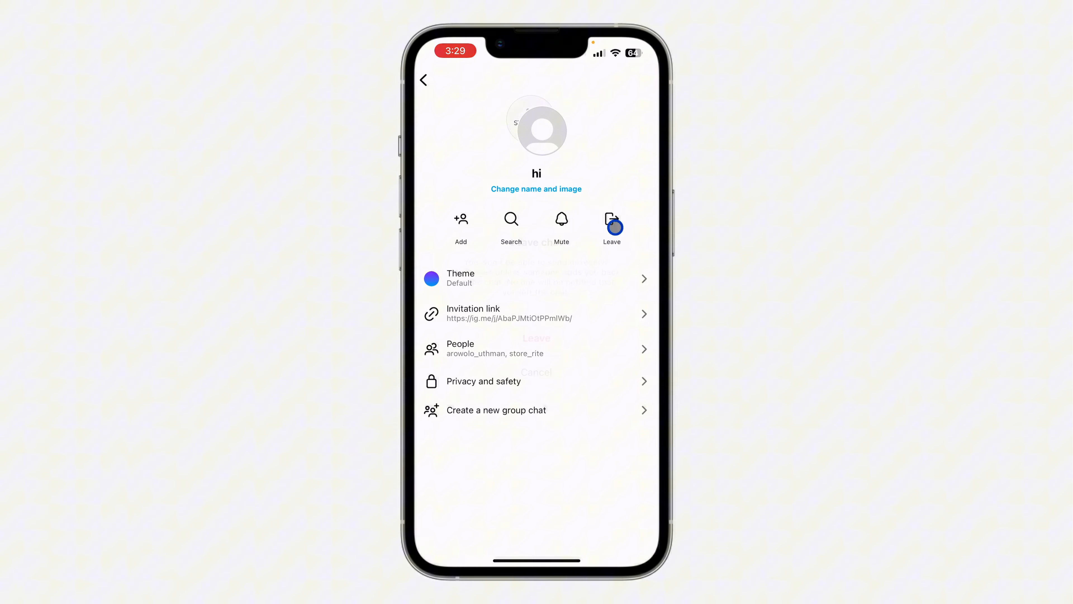
{"action": "left_click", "coordinate": [536, 371]}
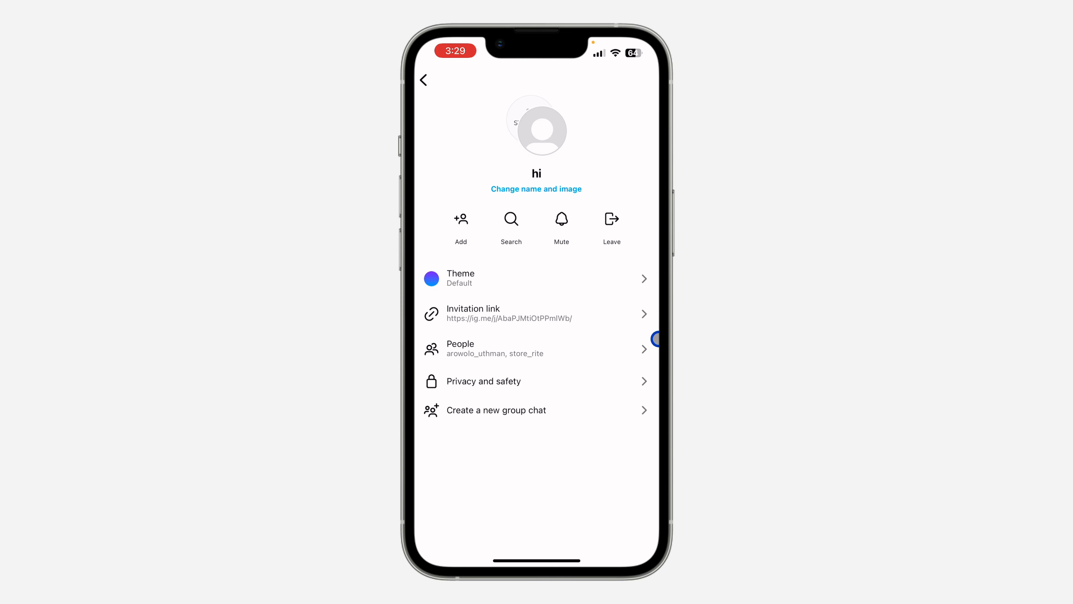
{"action": "left_click", "coordinate": [423, 80]}
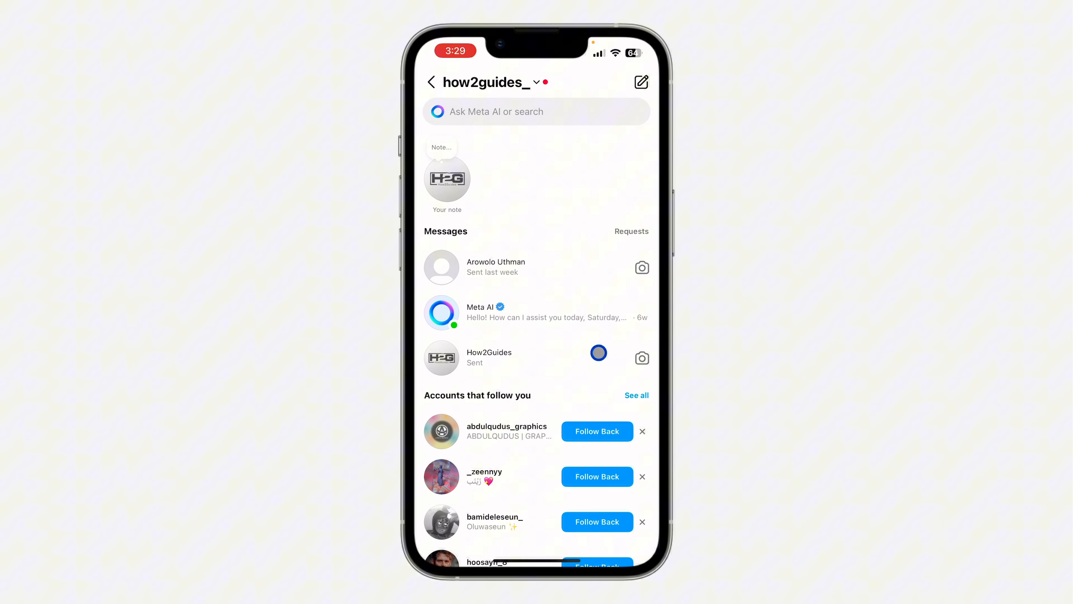